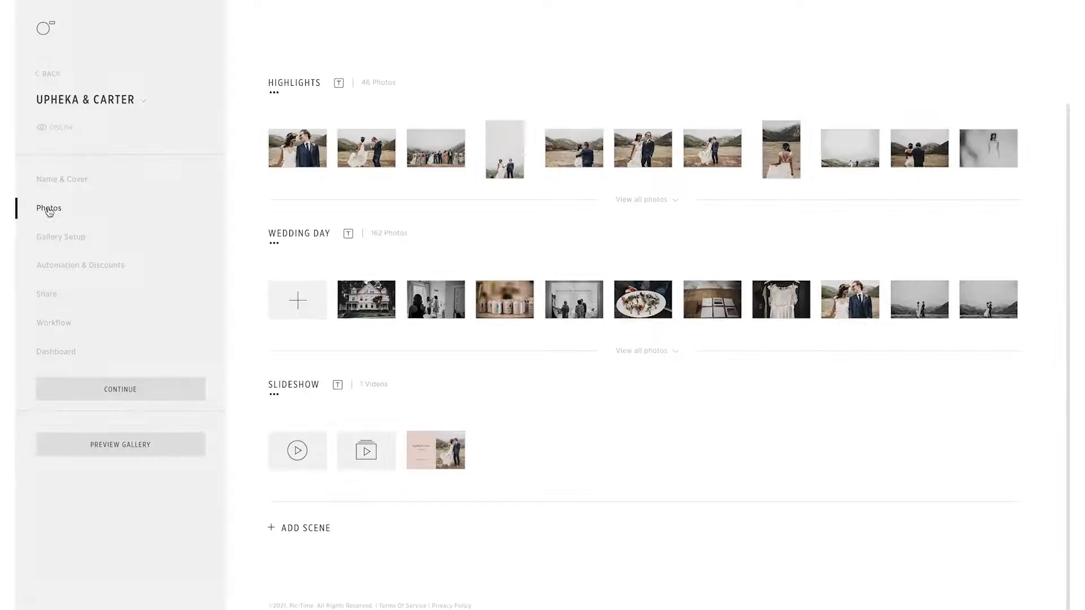
{"action": "mouse_move", "coordinate": [292, 506]}
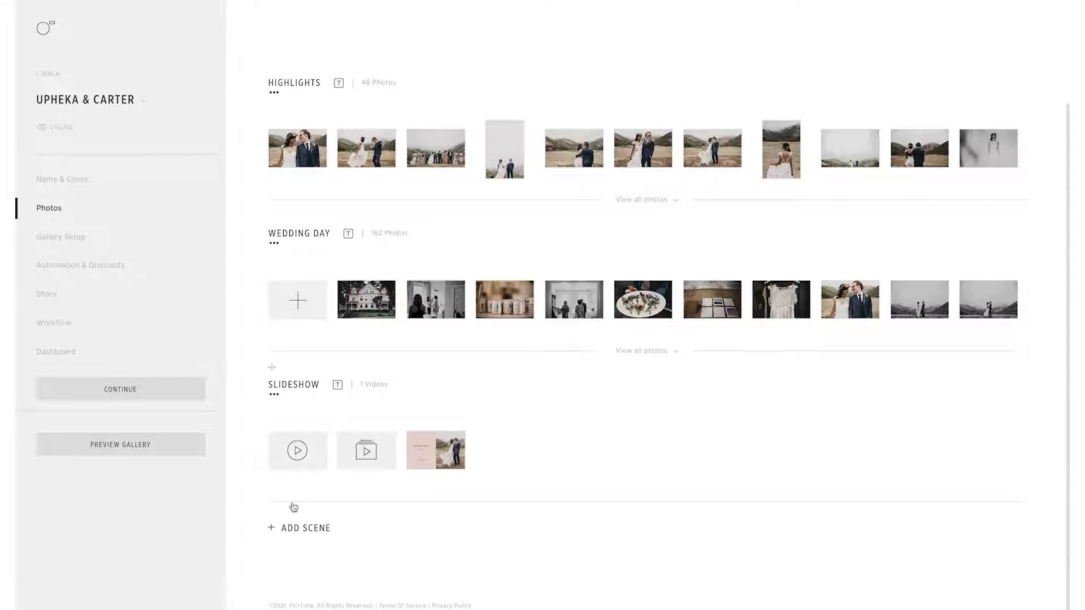
- Create a 16:9 landscape slideshow named 'Wedding Day' in a new gallery scene
{"action": "left_click", "coordinate": [298, 528]}
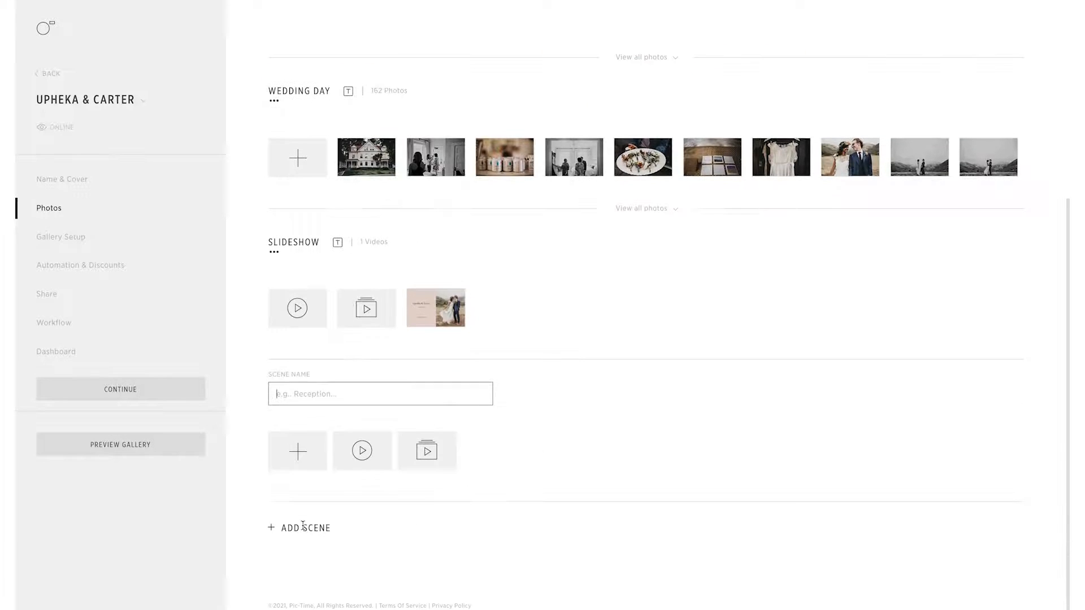
{"action": "left_click", "coordinate": [427, 451]}
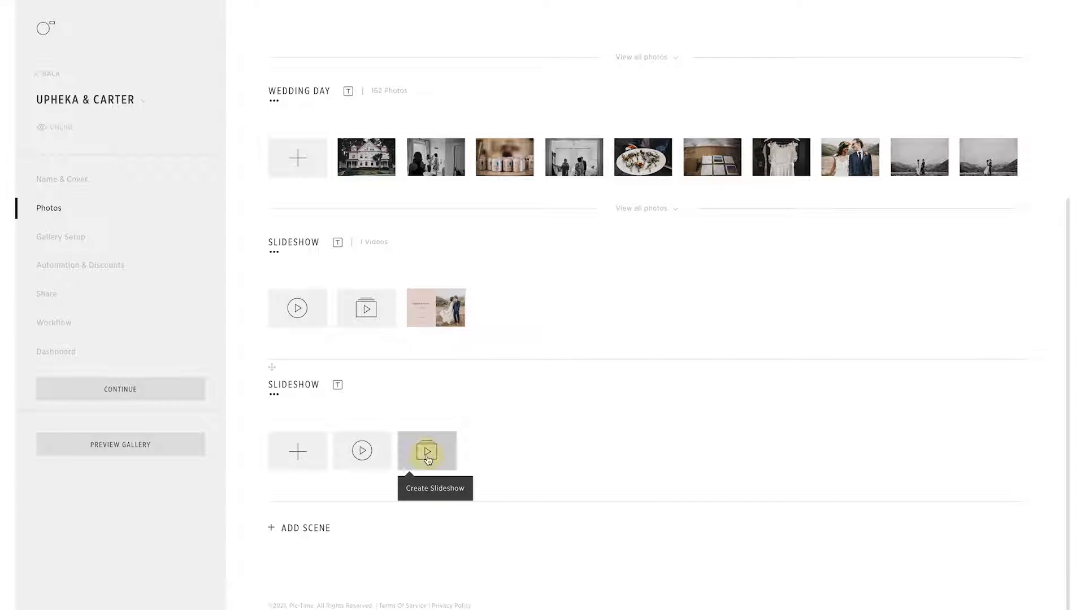
{"action": "left_click", "coordinate": [426, 451]}
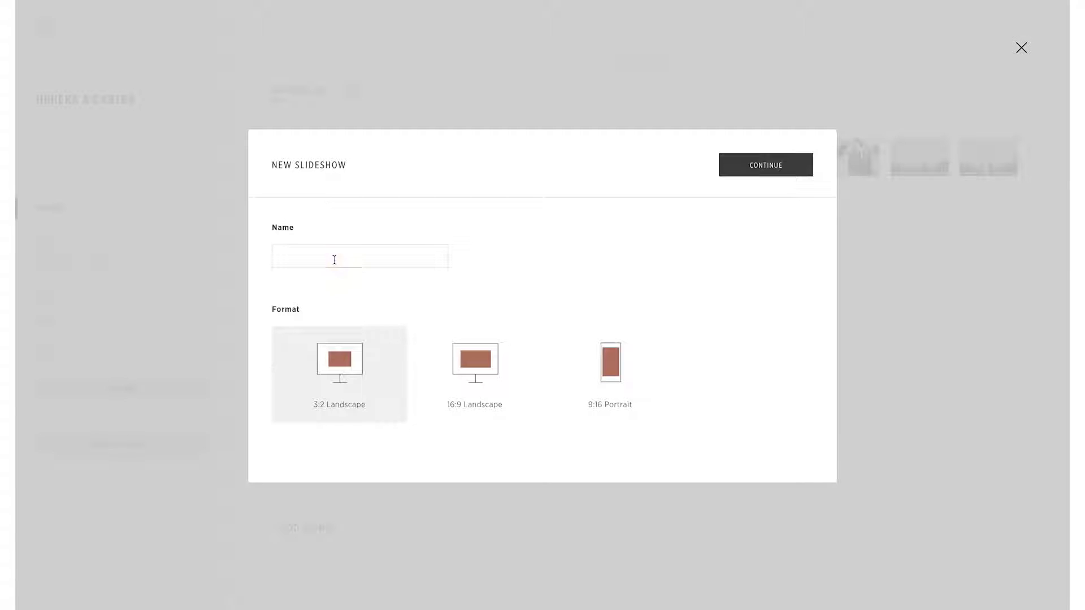
{"action": "type", "text": "Wedding Day"}
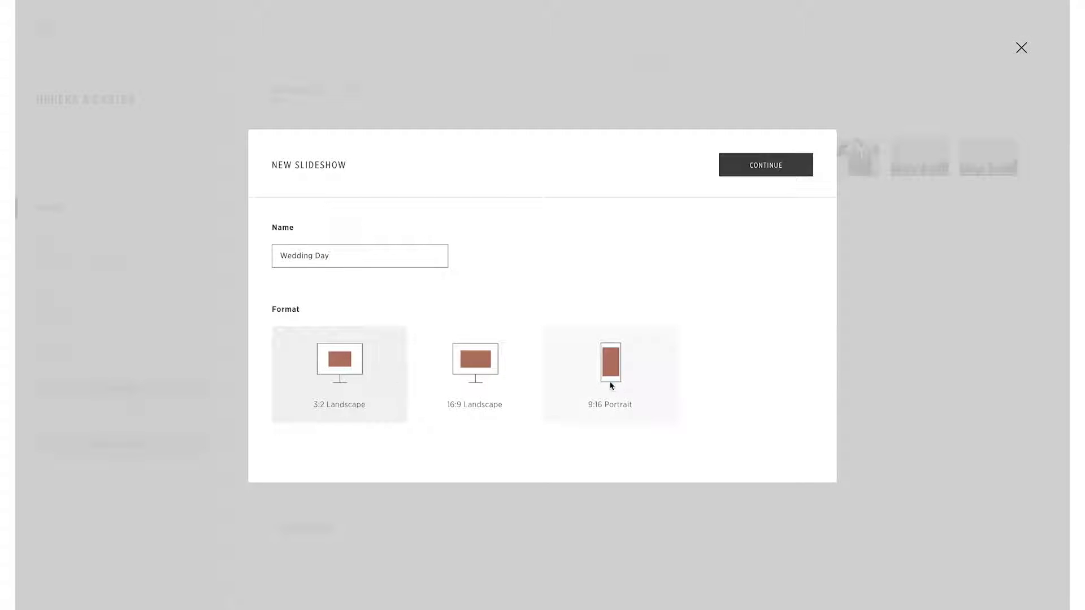
{"action": "left_click", "coordinate": [475, 374]}
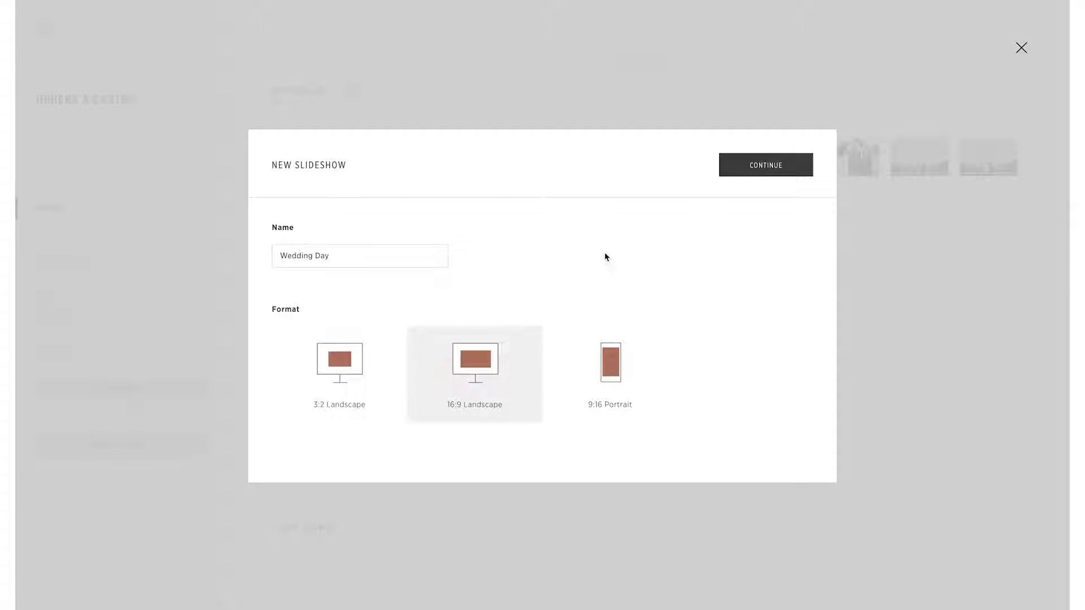
{"action": "left_click", "coordinate": [765, 165]}
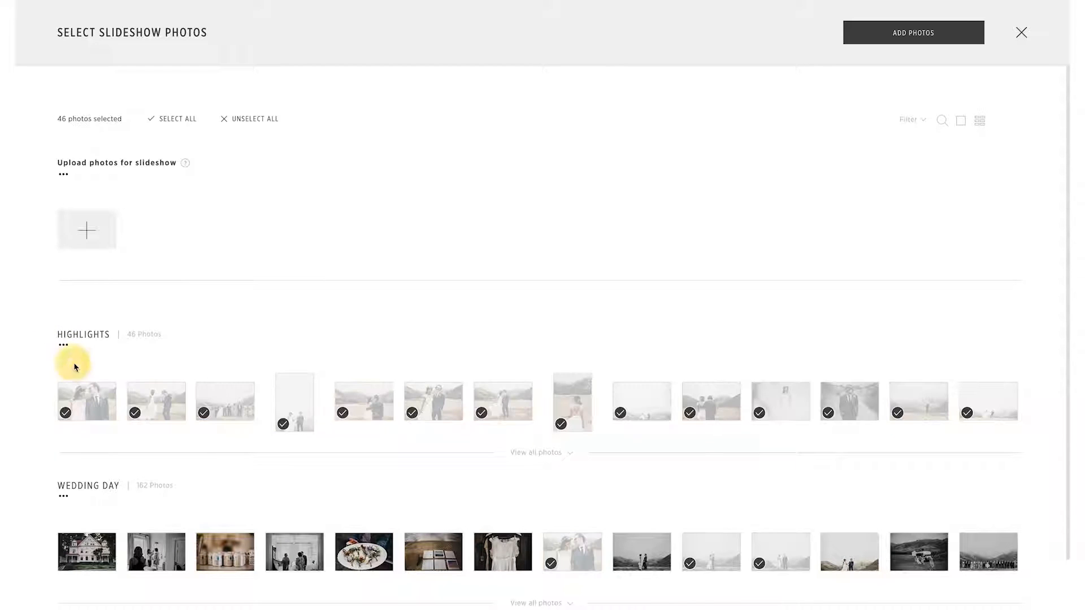
- Build the slideshow from the selected photos and preview 'Clouds' by Acreage in the Happy collection
{"action": "left_click", "coordinate": [913, 33]}
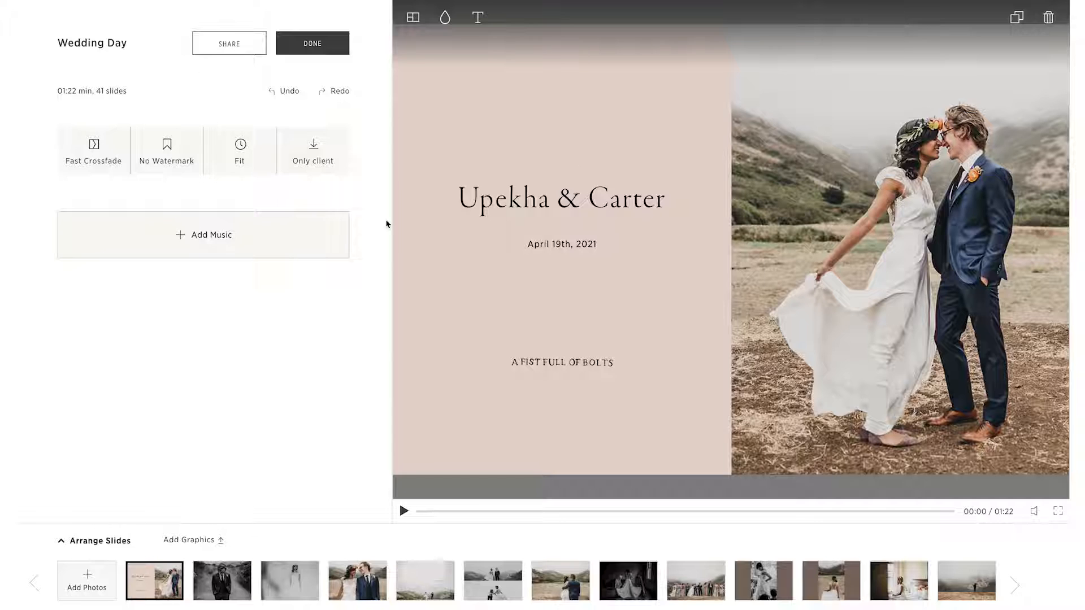
{"action": "left_click", "coordinate": [202, 235]}
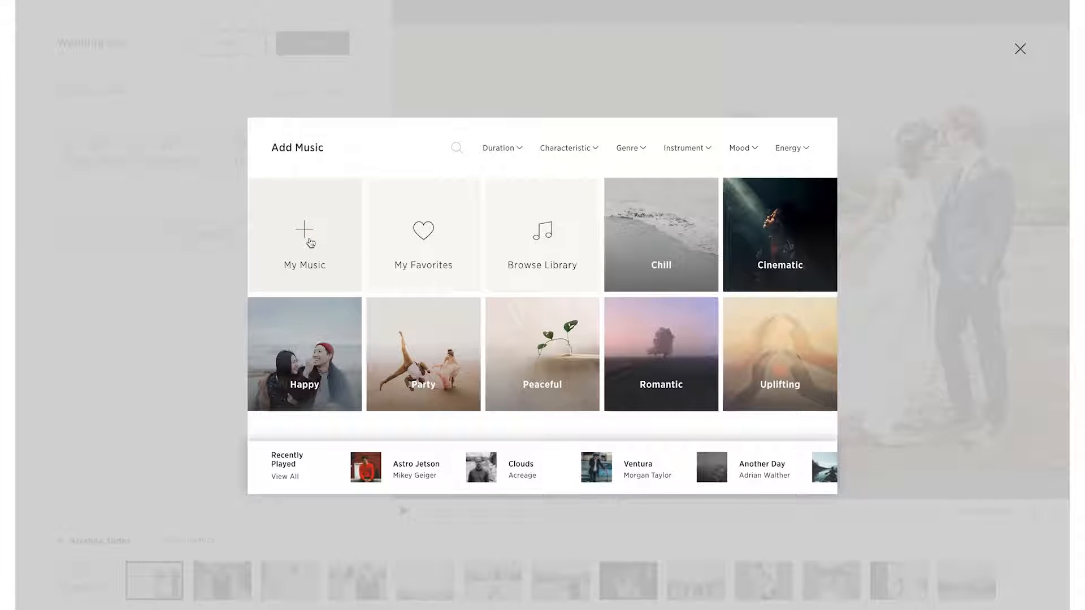
{"action": "mouse_move", "coordinate": [752, 330]}
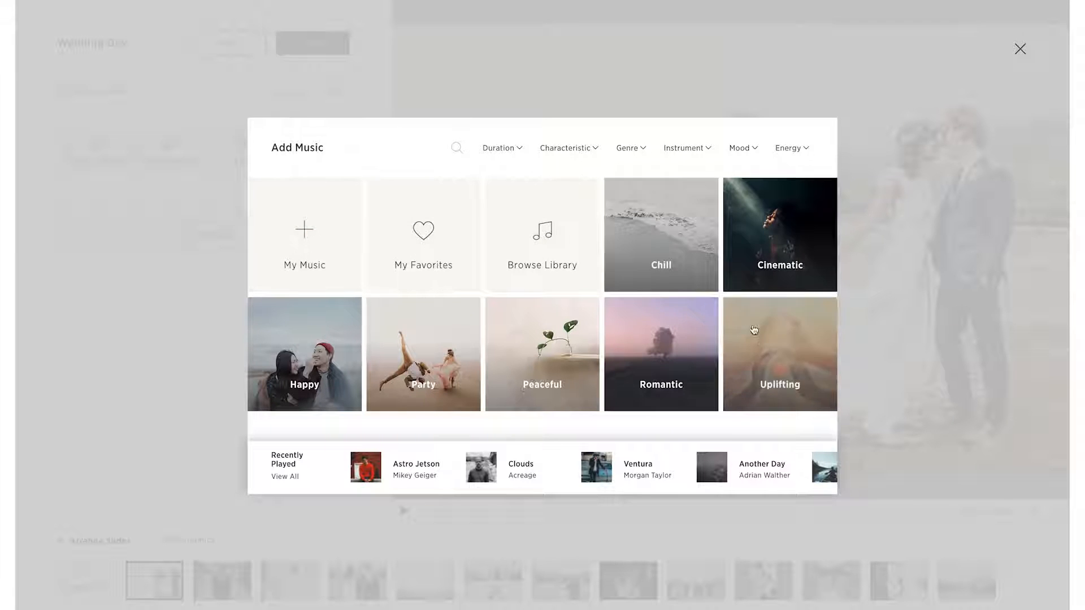
{"action": "mouse_move", "coordinate": [648, 140]}
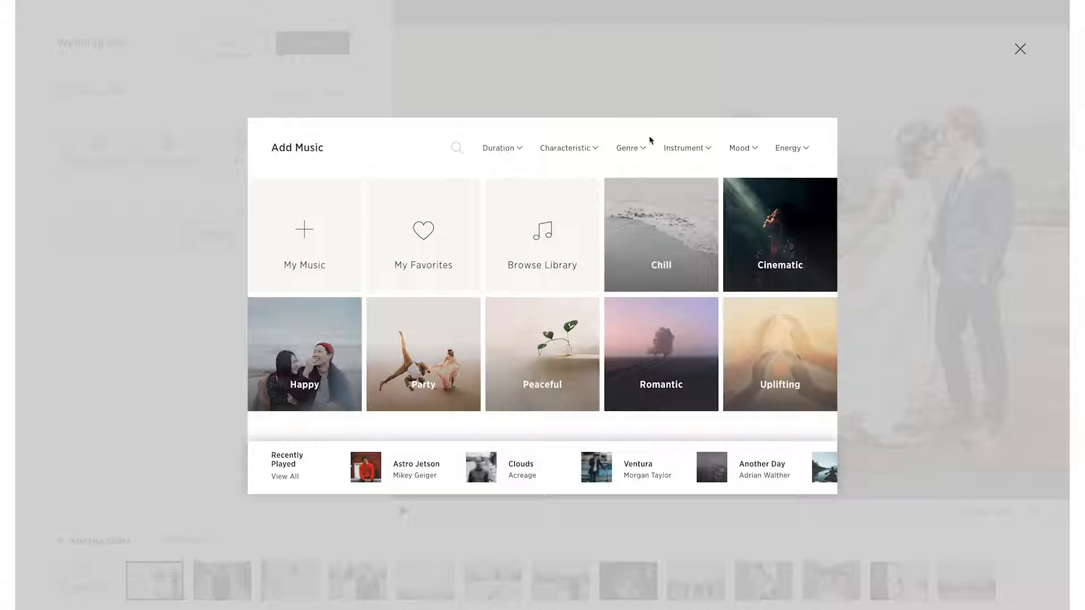
{"action": "left_click", "coordinate": [304, 354]}
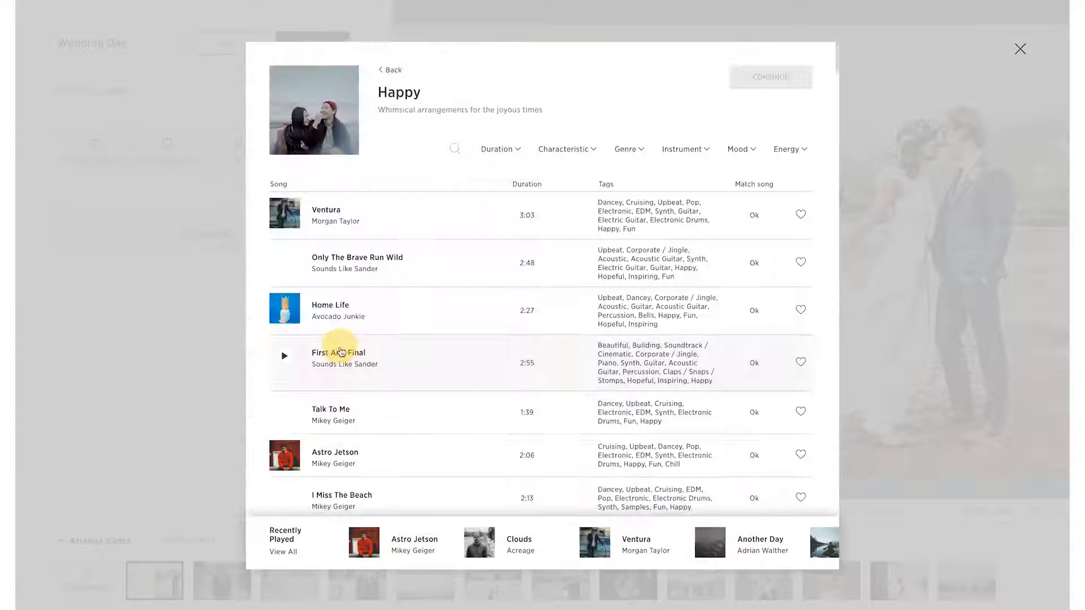
{"action": "scroll", "scroll_direction": "down", "scroll_amount": 3}
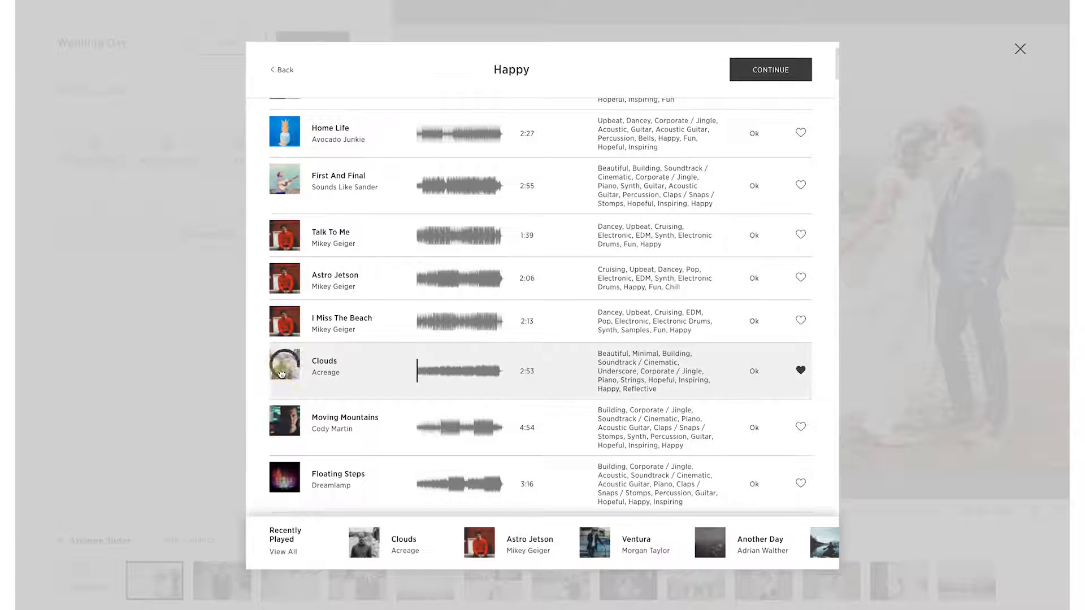
{"action": "left_click", "coordinate": [285, 371]}
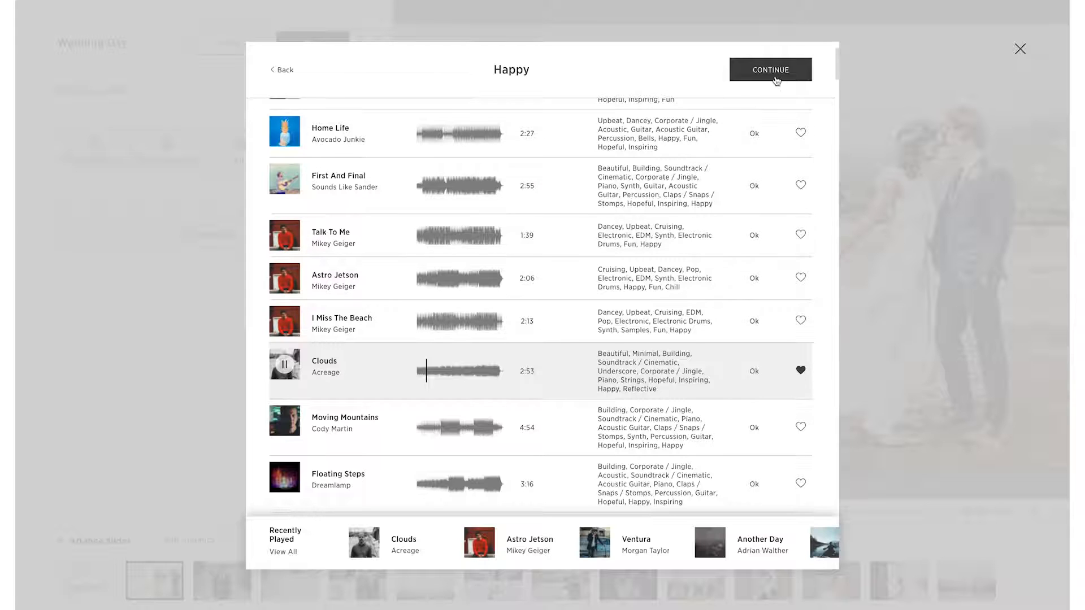
- Attach Clouds as the soundtrack, browse transition styles and set timing to Fit All Photos in Song
{"action": "left_click", "coordinate": [769, 69]}
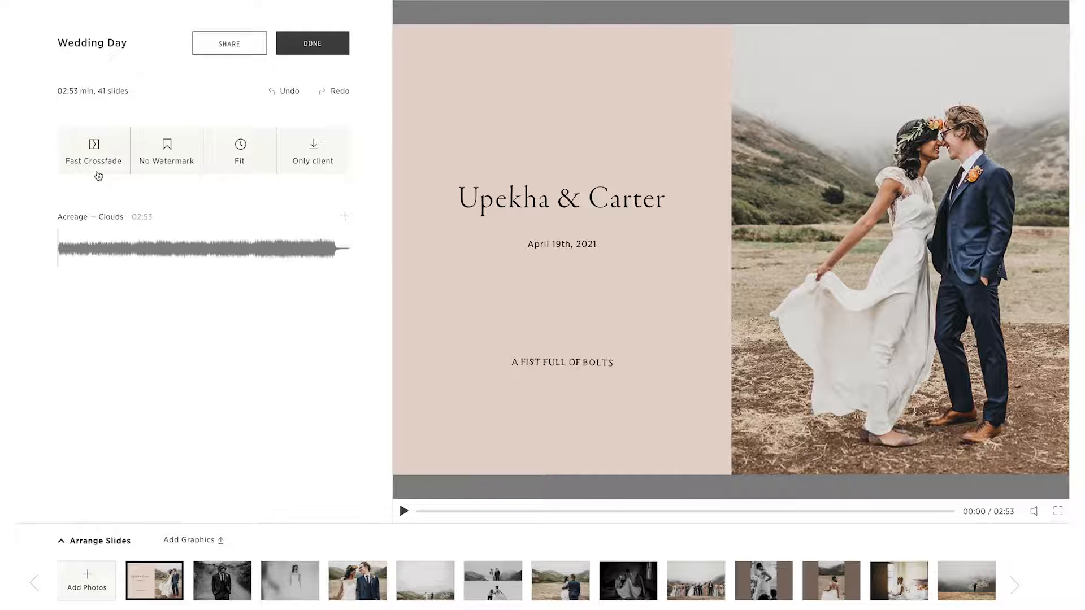
{"action": "left_click", "coordinate": [94, 151]}
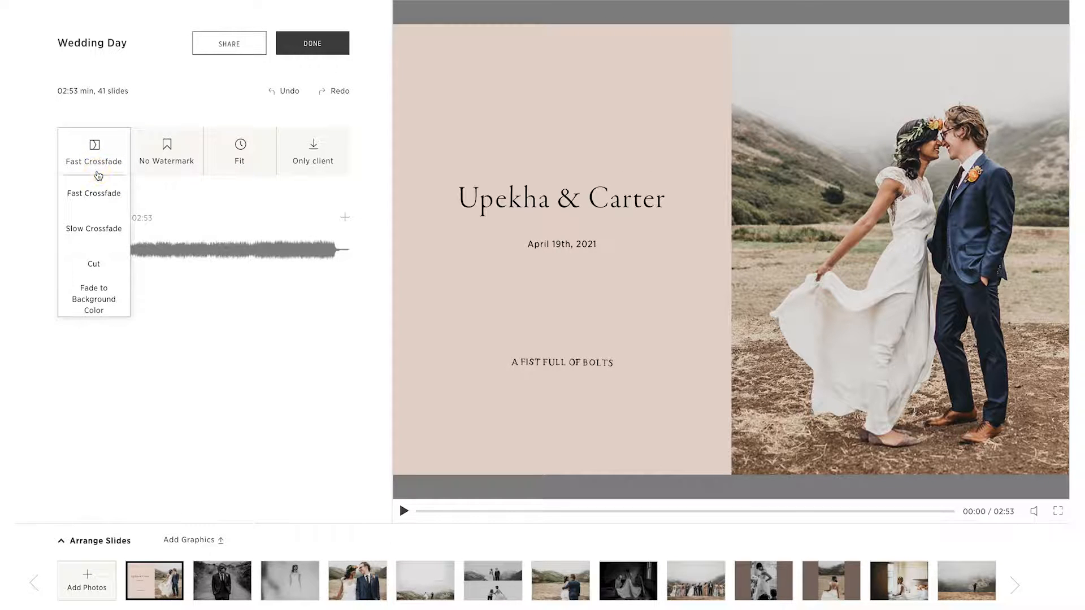
{"action": "mouse_move", "coordinate": [94, 228]}
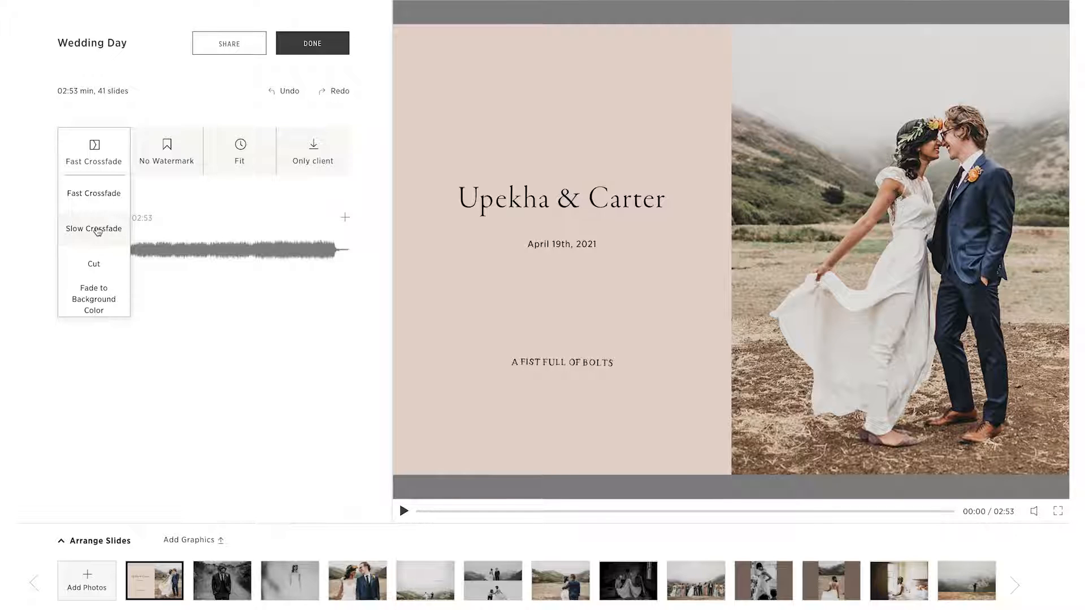
{"action": "mouse_move", "coordinate": [94, 304]}
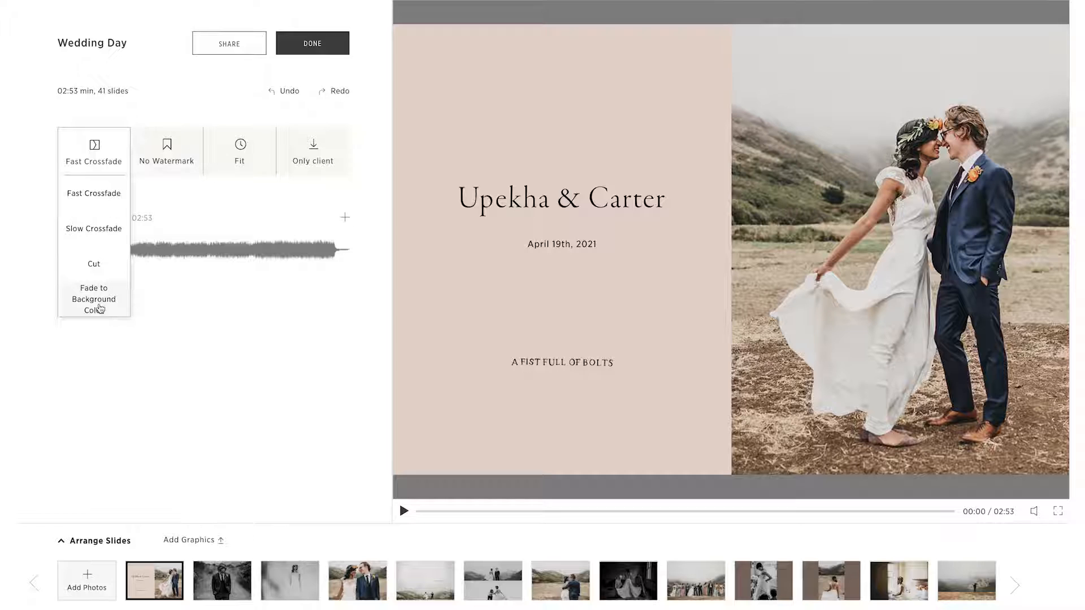
{"action": "mouse_move", "coordinate": [93, 263]}
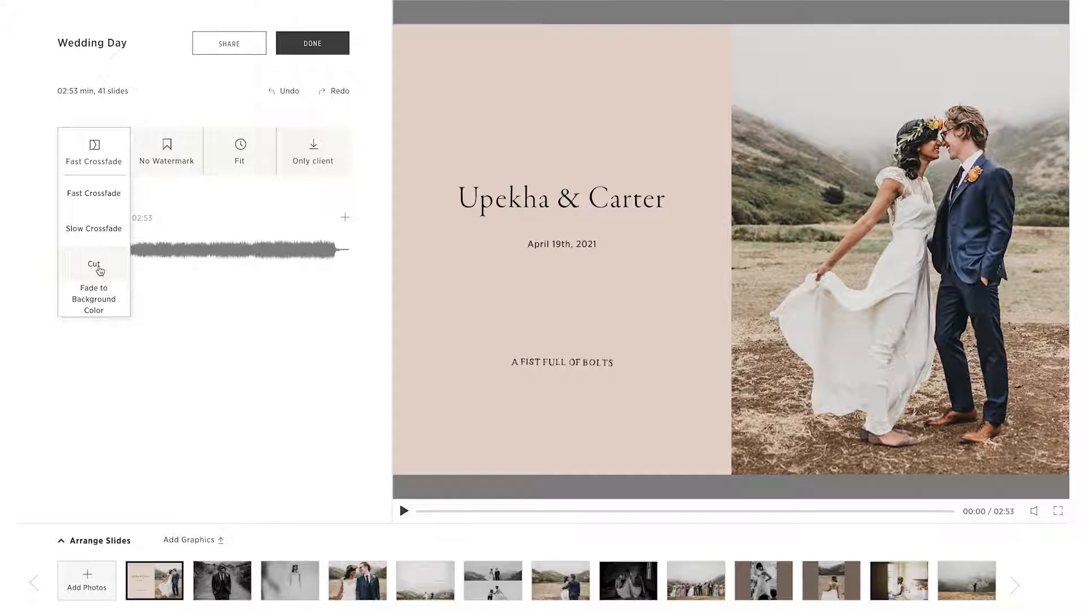
{"action": "left_click", "coordinate": [166, 150]}
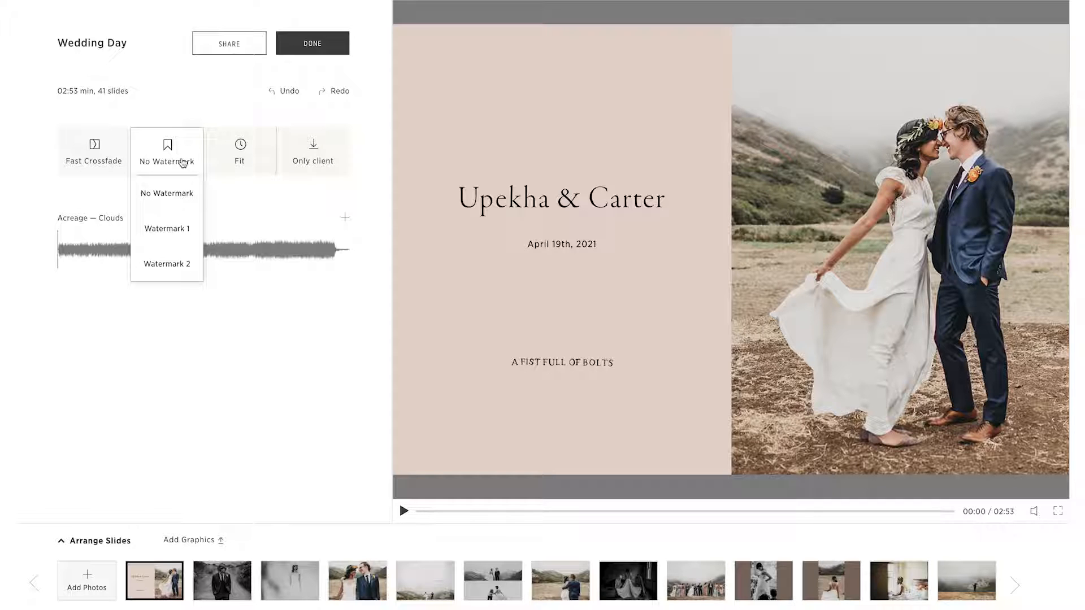
{"action": "mouse_move", "coordinate": [244, 150]}
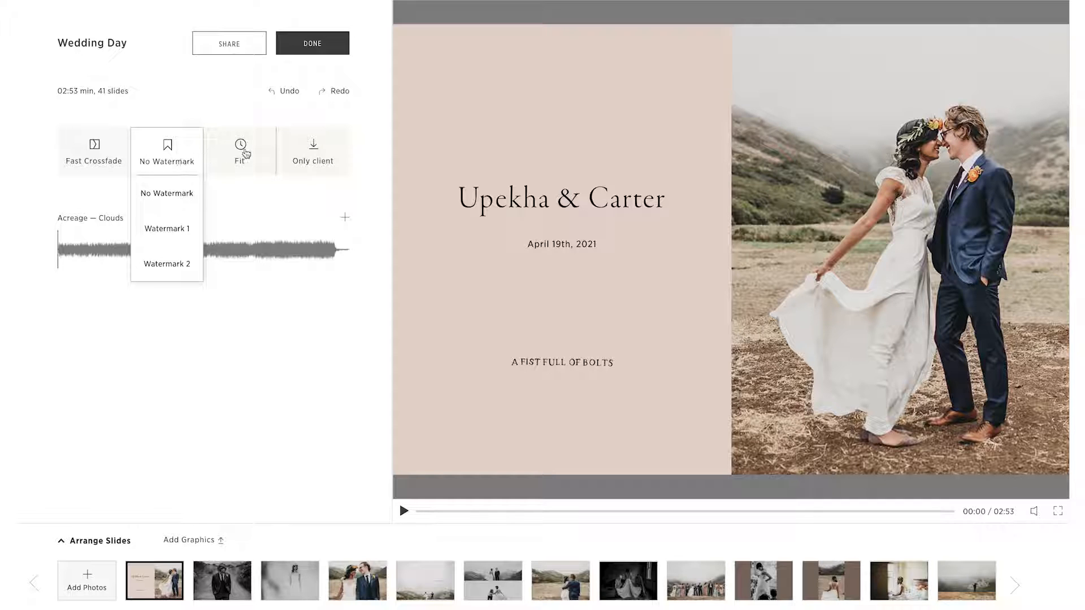
{"action": "left_click", "coordinate": [239, 150]}
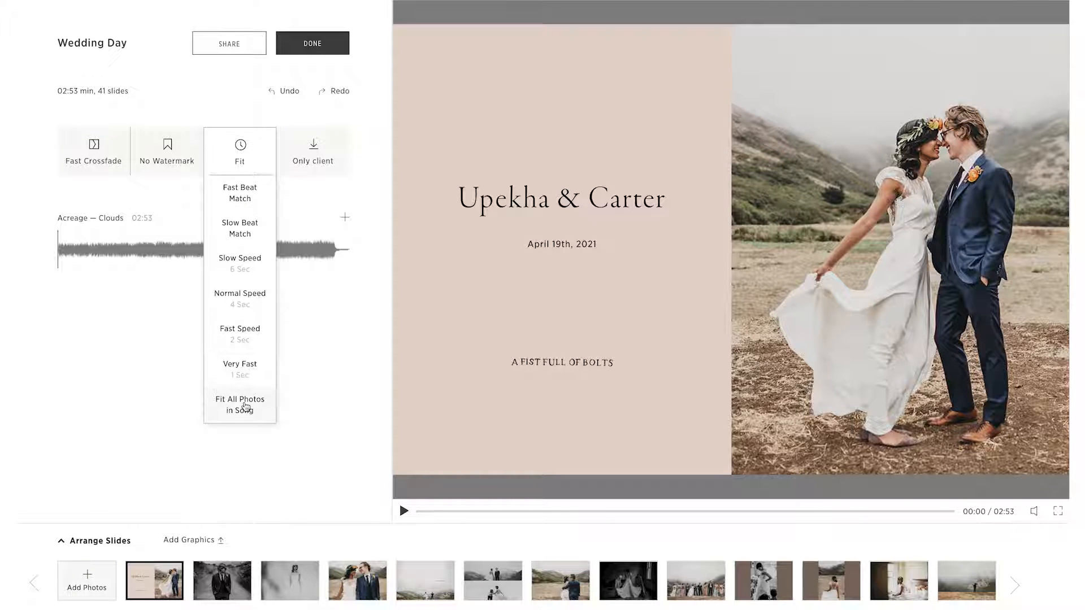
{"action": "mouse_move", "coordinate": [251, 282]}
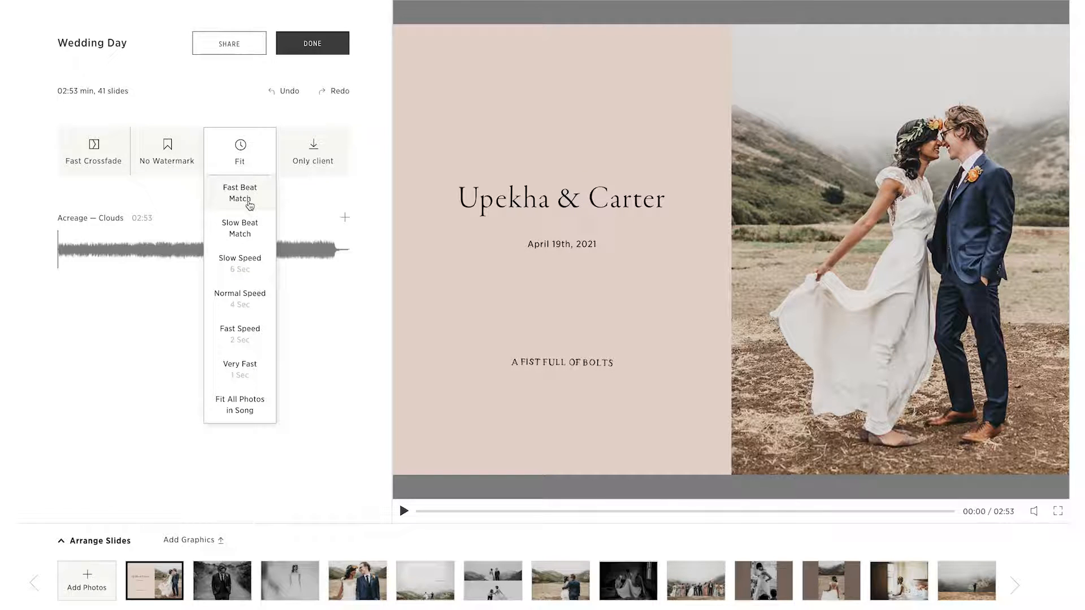
{"action": "mouse_move", "coordinate": [247, 235]}
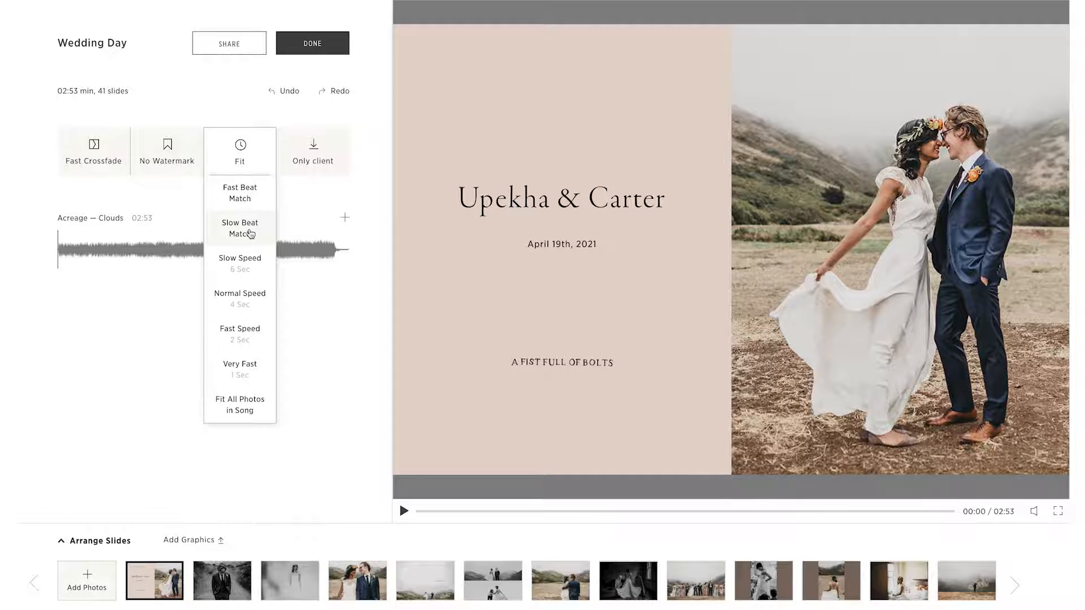
{"action": "mouse_move", "coordinate": [328, 153]}
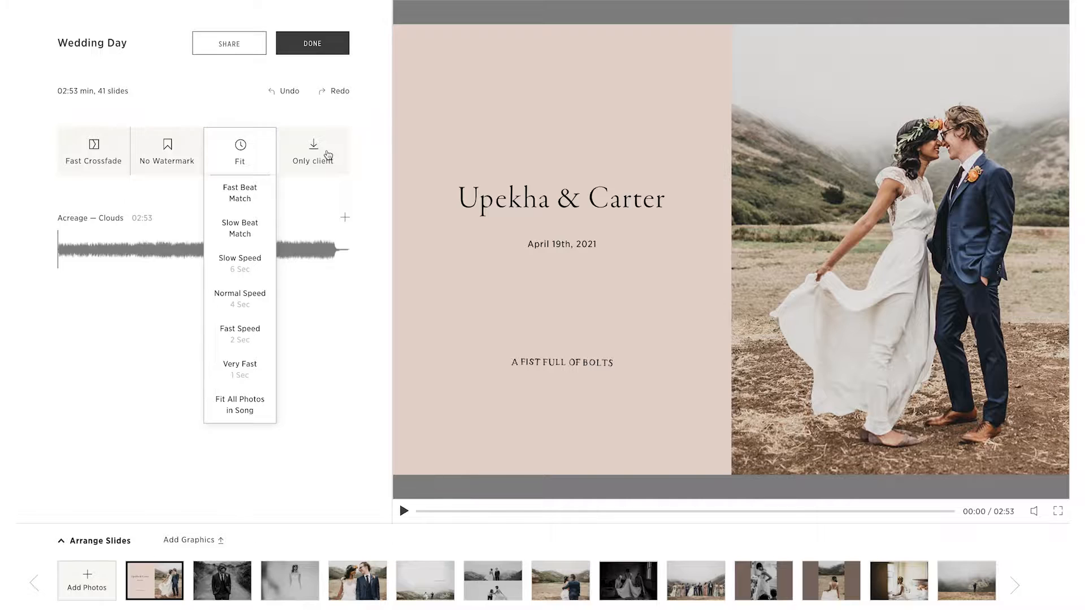
- Review download settings (main clients only) and follow the store pricing link
{"action": "left_click", "coordinate": [313, 150]}
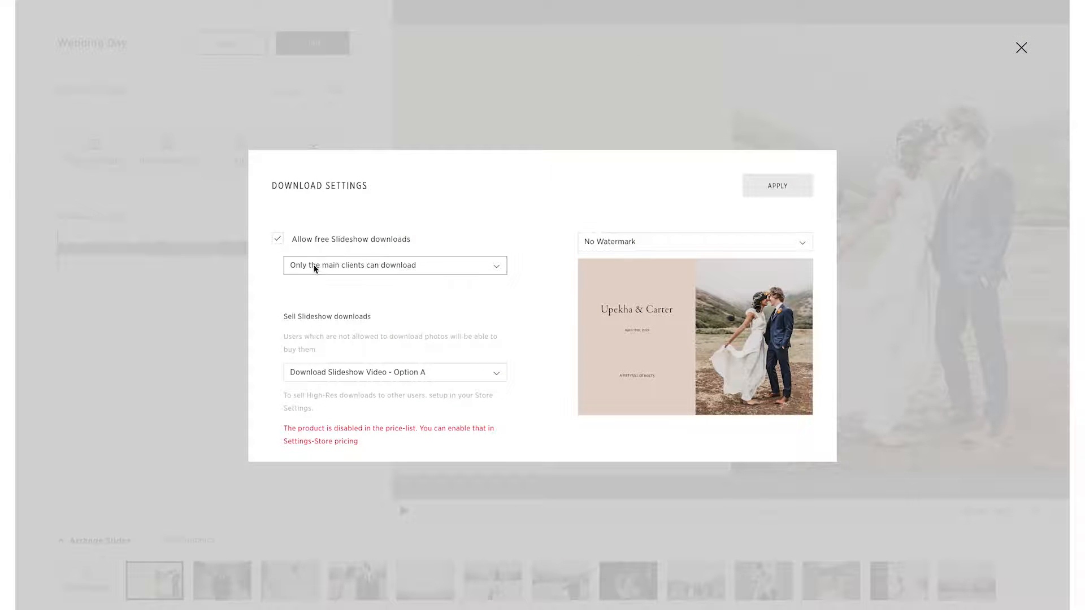
{"action": "mouse_move", "coordinate": [327, 327]}
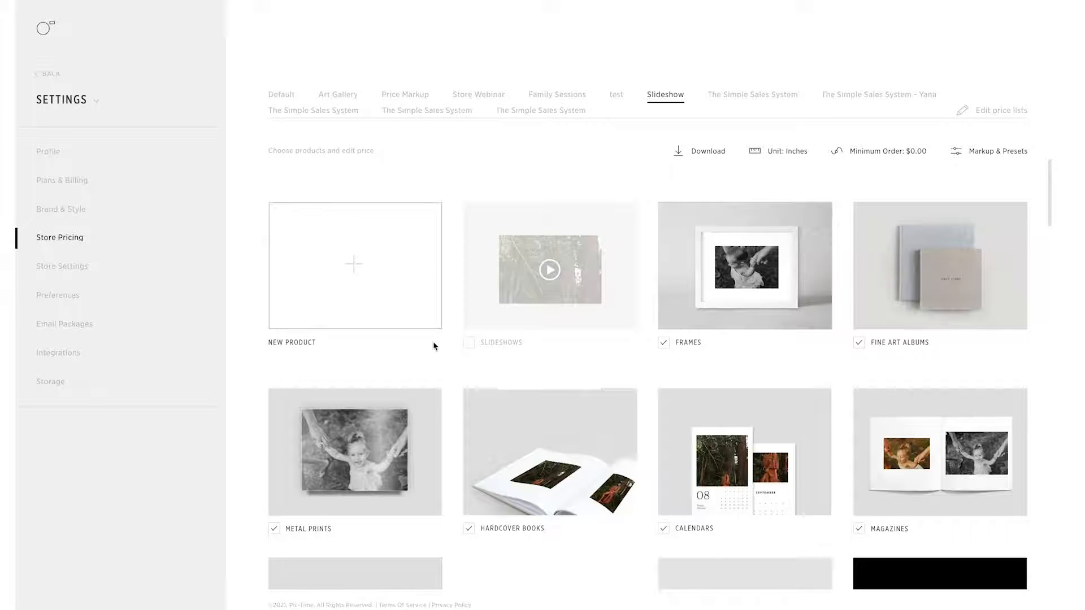
{"action": "left_click", "coordinate": [549, 270]}
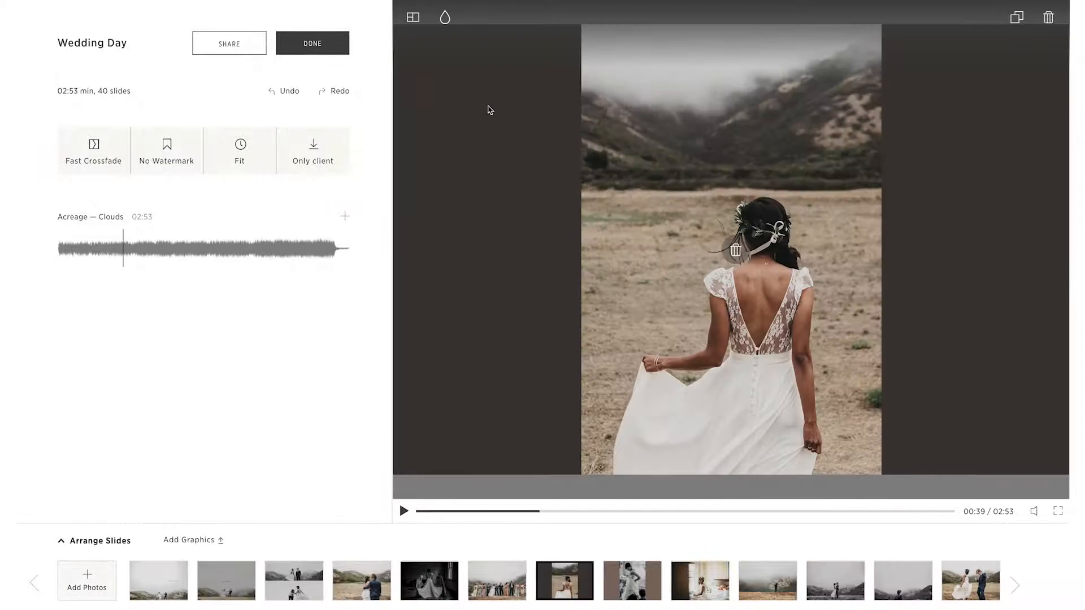
- Apply the light pink background swatch to all 40 slides
{"action": "left_click", "coordinate": [412, 17]}
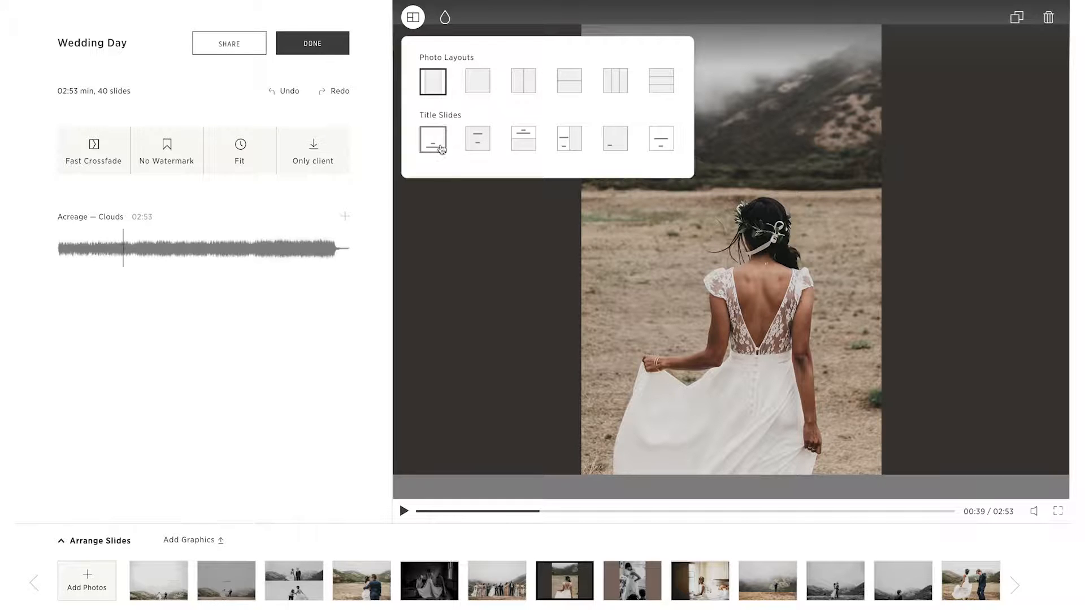
{"action": "left_click", "coordinate": [444, 17]}
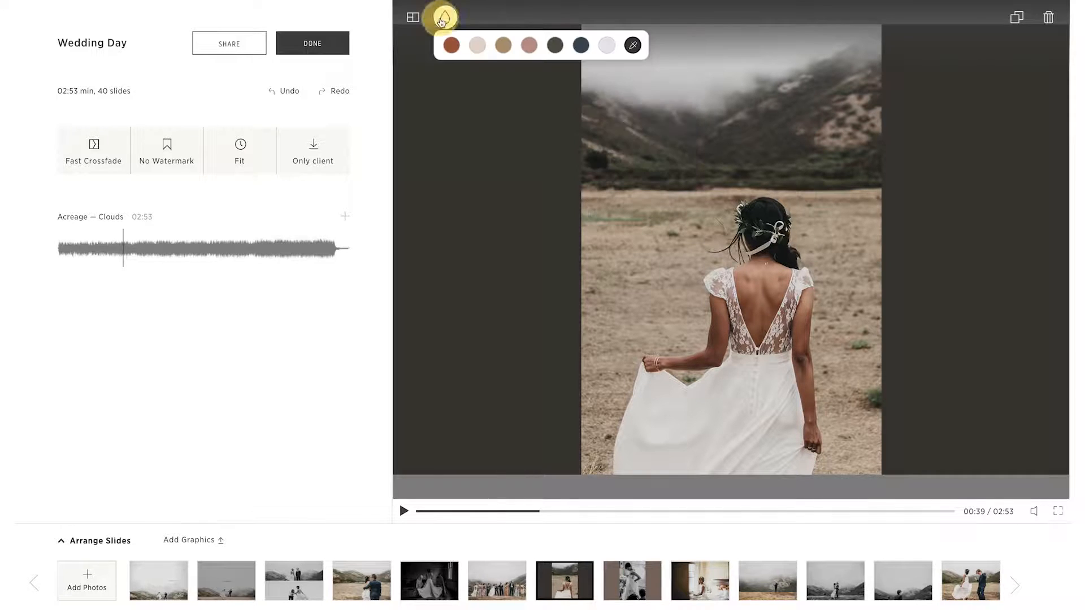
{"action": "left_click", "coordinate": [477, 45]}
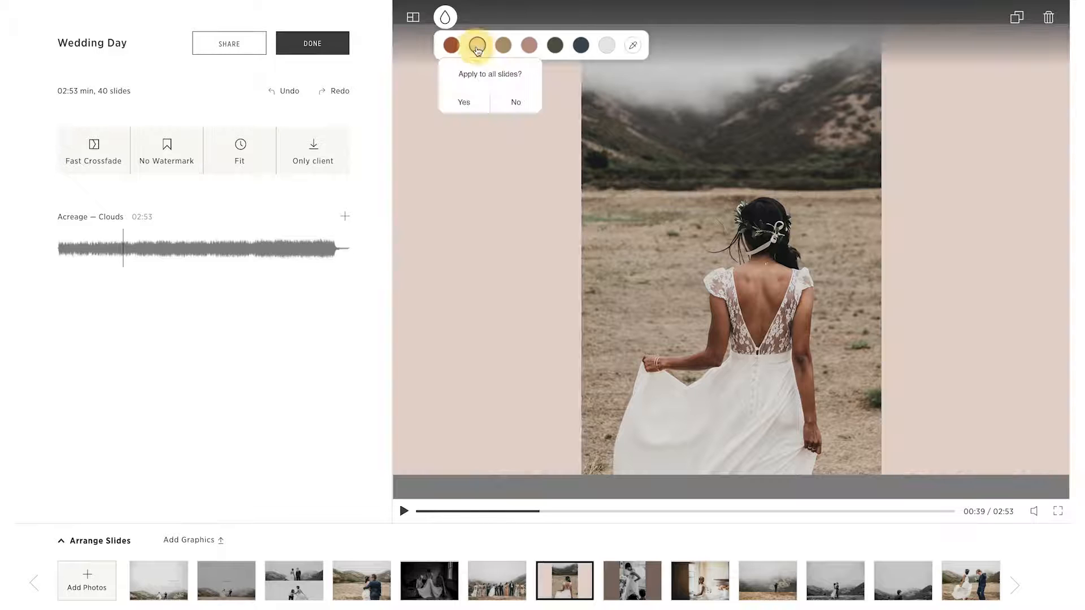
{"action": "left_click", "coordinate": [516, 101]}
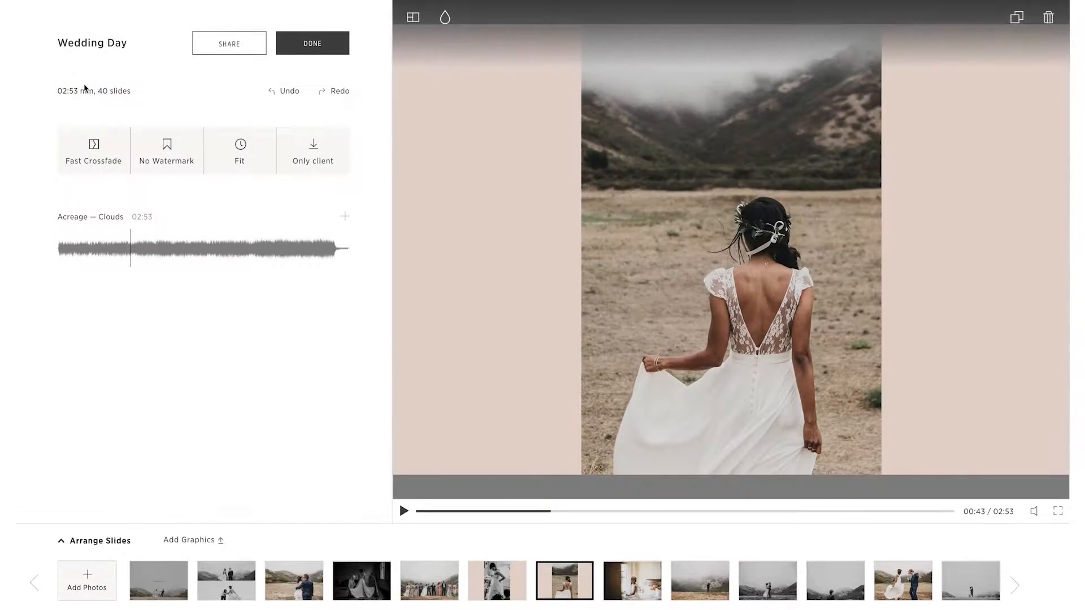
- Share and download the slideshow as a video, then finish editing with Done
{"action": "left_click", "coordinate": [189, 540]}
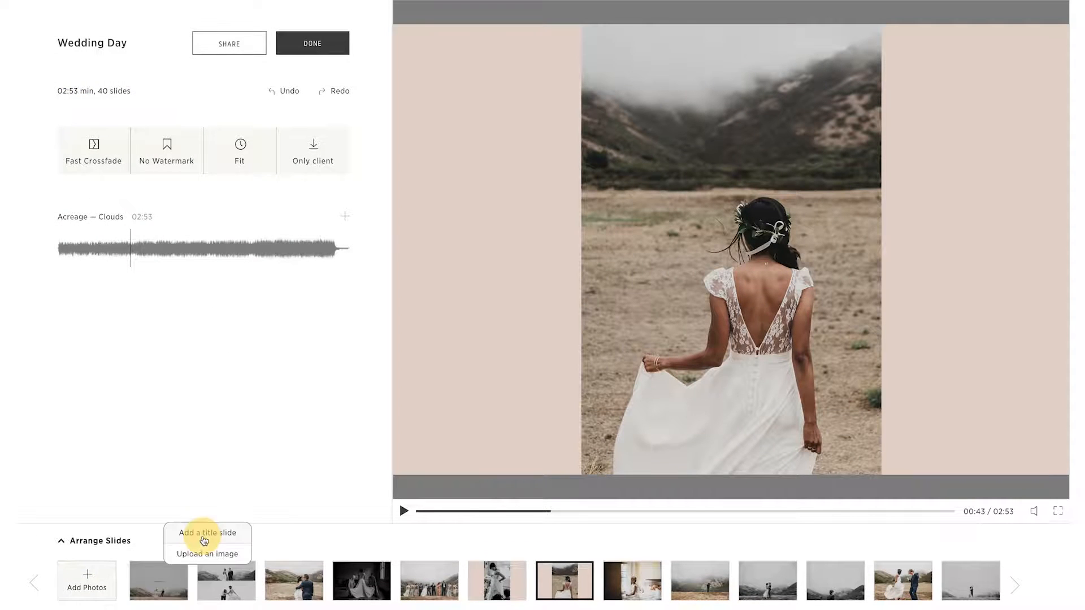
{"action": "mouse_move", "coordinate": [207, 553]}
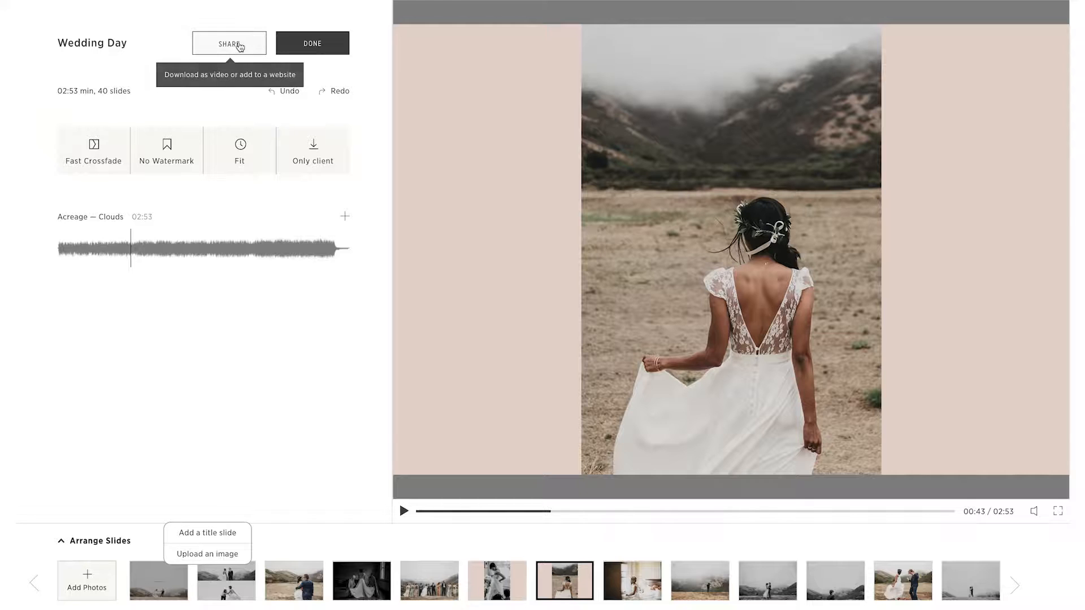
{"action": "left_click", "coordinate": [230, 43]}
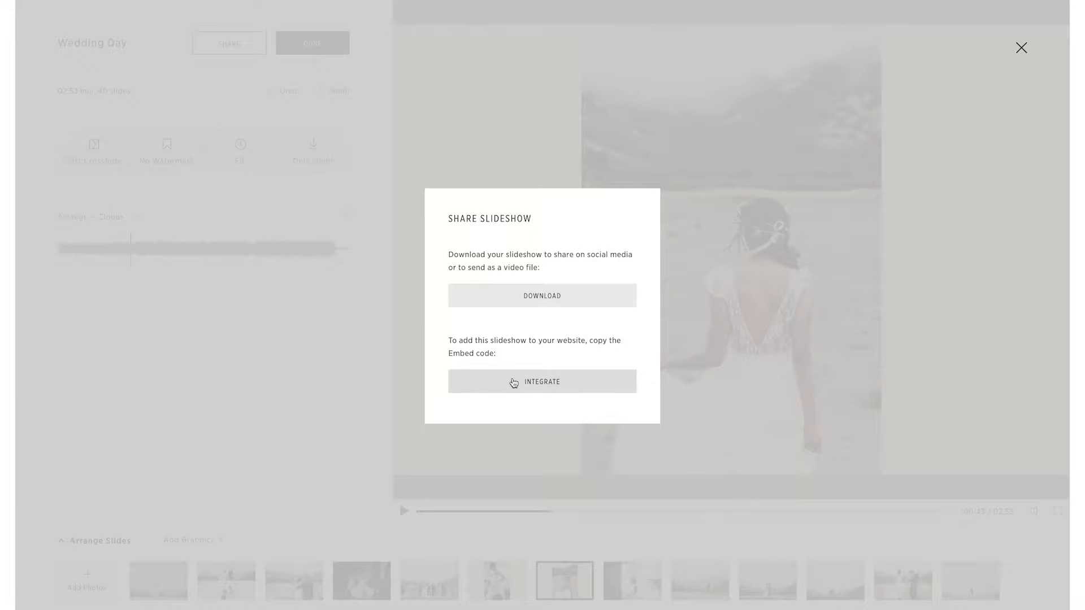
{"action": "mouse_move", "coordinate": [541, 295]}
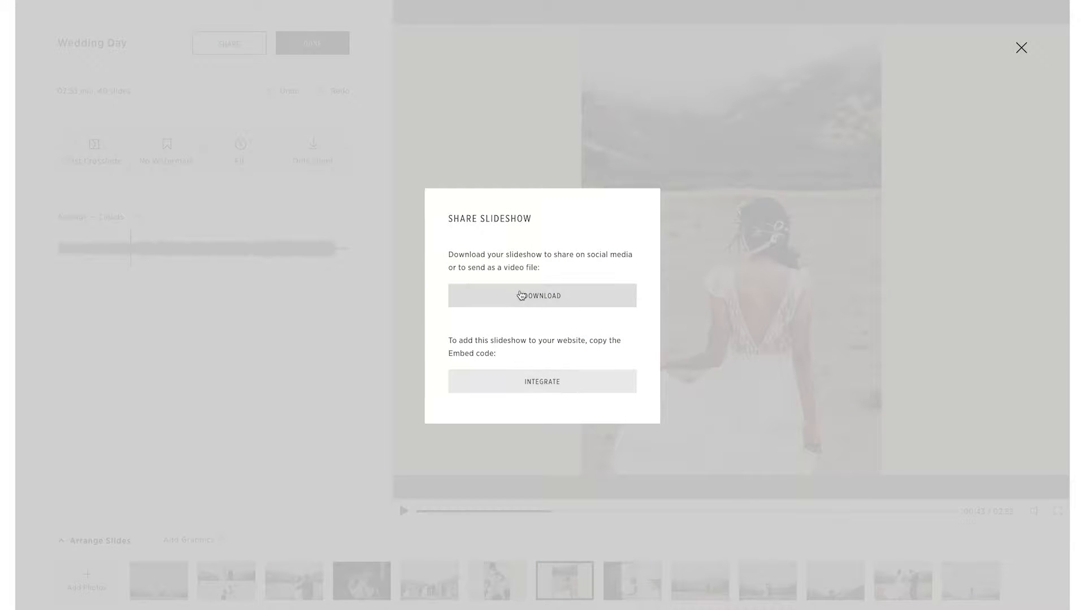
{"action": "left_click", "coordinate": [1020, 47]}
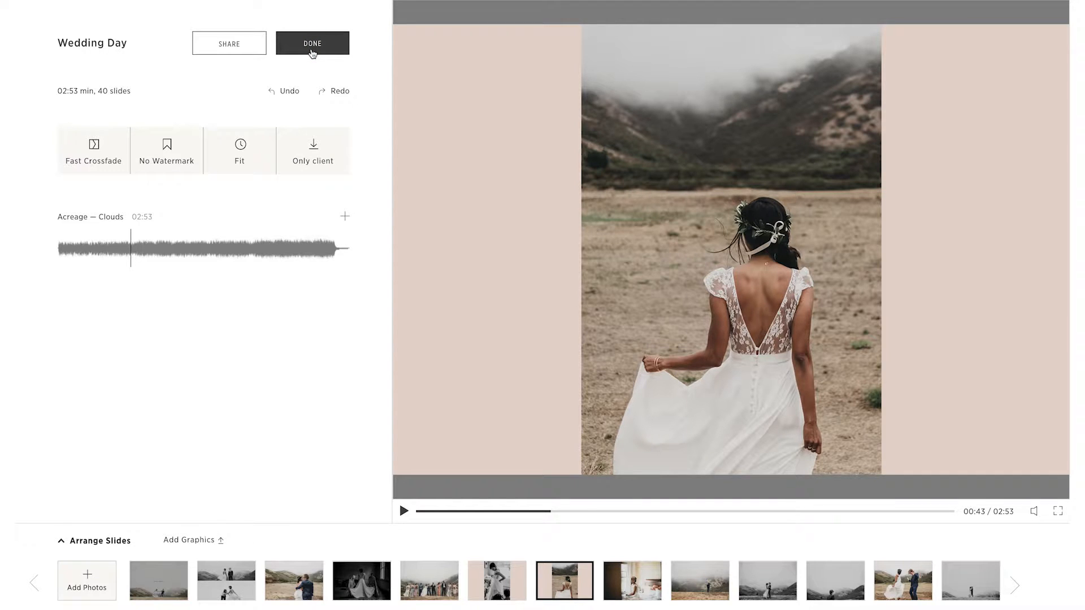
{"action": "left_click", "coordinate": [312, 42]}
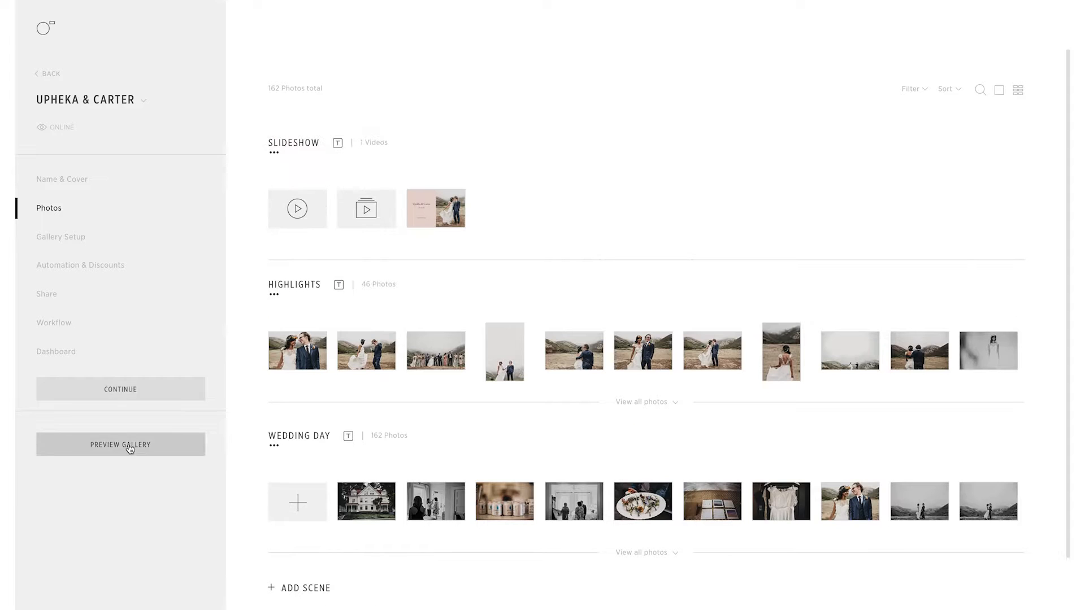
- Preview the client gallery, then hide the Wedding Day slideshow via its ••• menu
{"action": "left_click", "coordinate": [119, 444]}
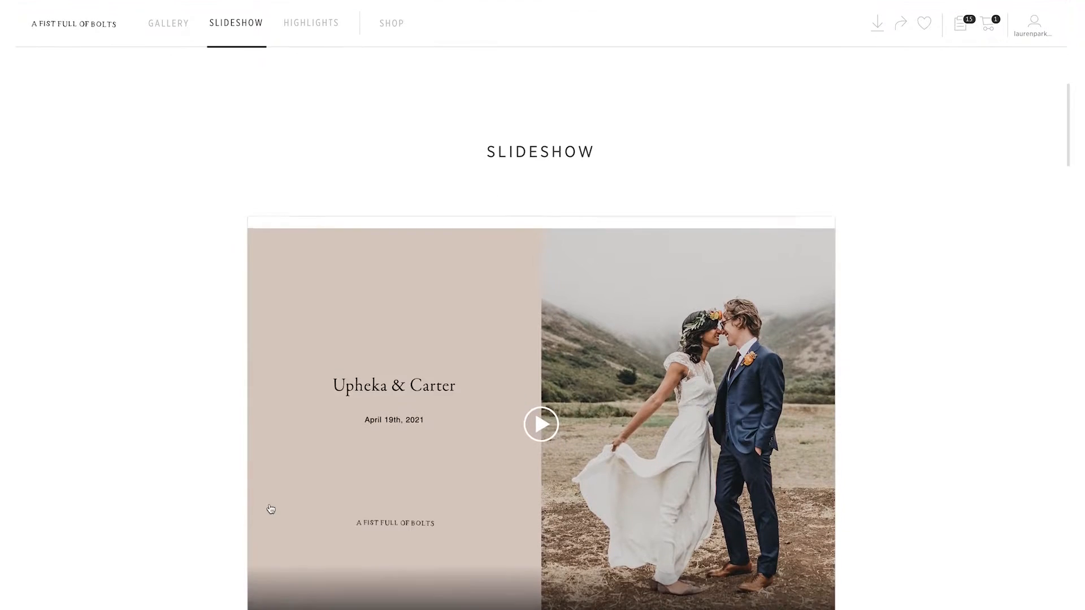
{"action": "left_click", "coordinate": [541, 424]}
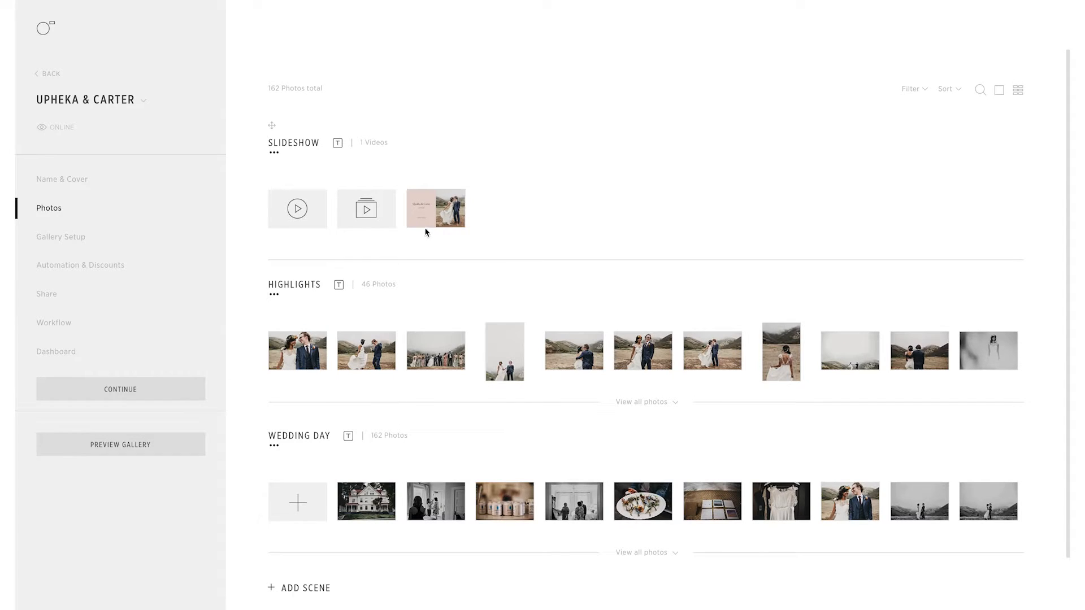
{"action": "left_click", "coordinate": [455, 212]}
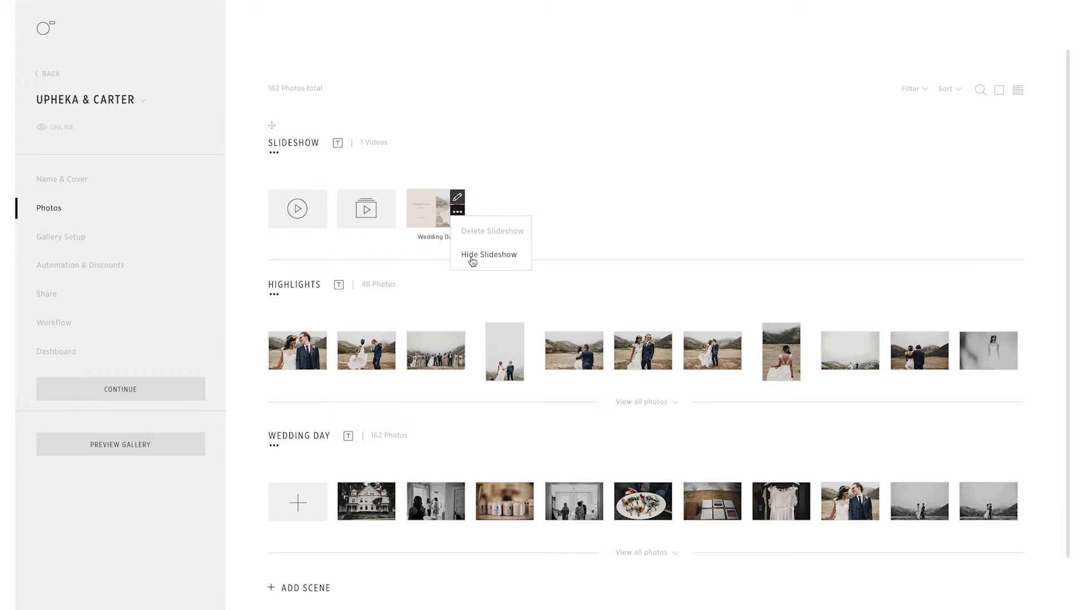
{"action": "left_click", "coordinate": [488, 254]}
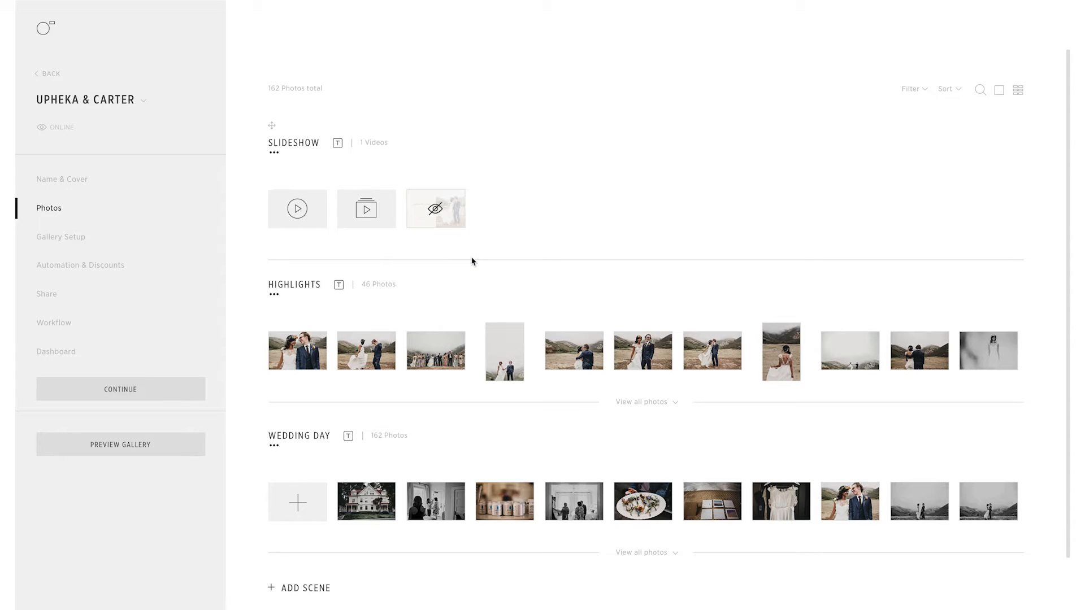